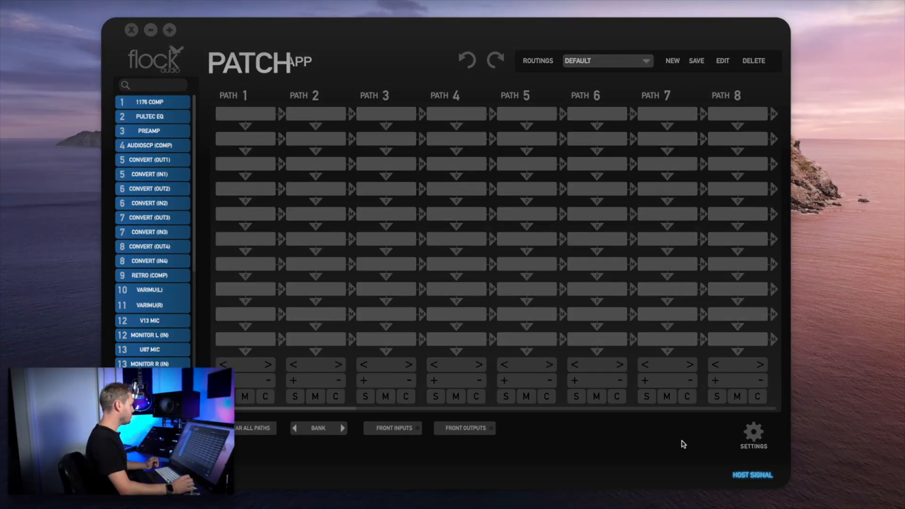
mouse_move(675, 444)
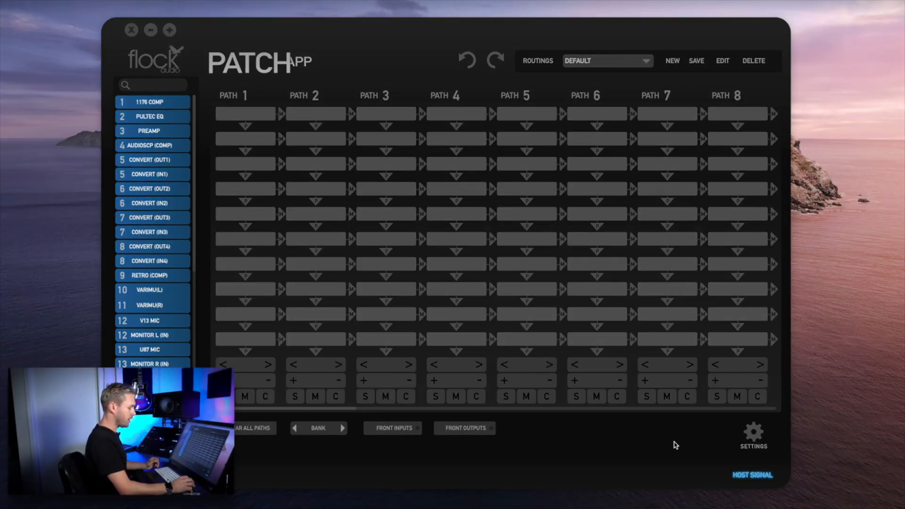
Reach the Multiple Unit Setup screen from the Settings gear menu
left_click(752, 433)
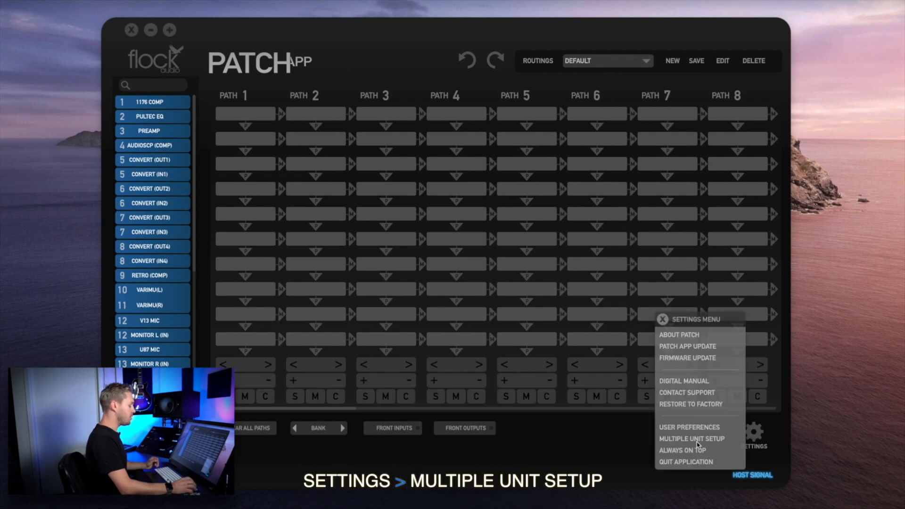
left_click(690, 438)
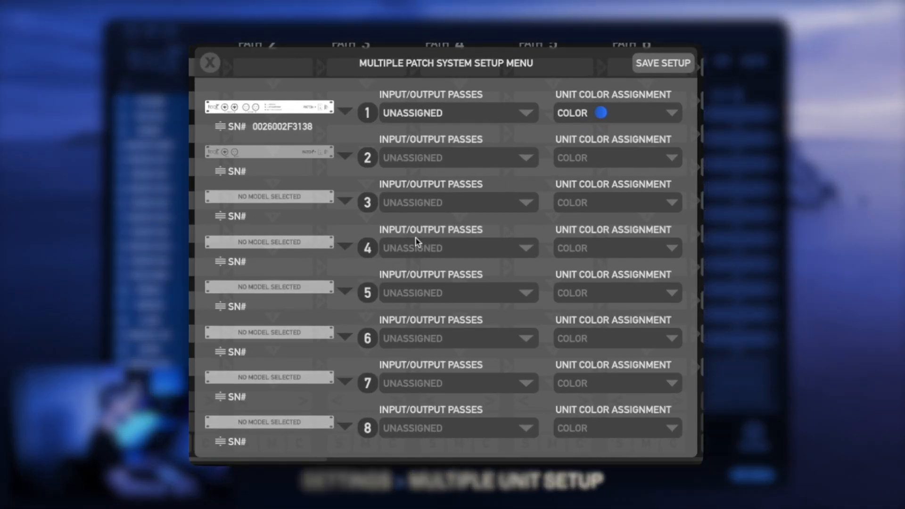
mouse_move(450, 115)
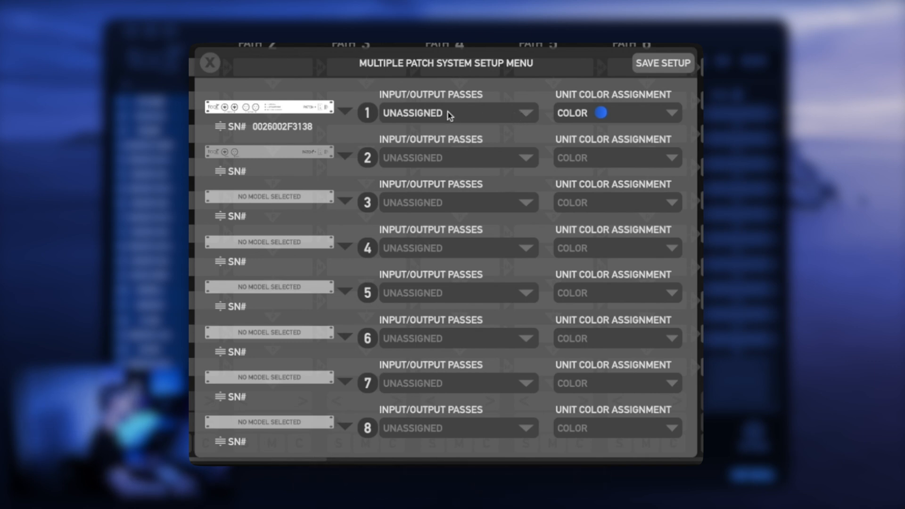
Assign unit 1 the INPUTS/OUTPUTS 1-4 passes from its Input/Output Passes dropdown
left_click(525, 112)
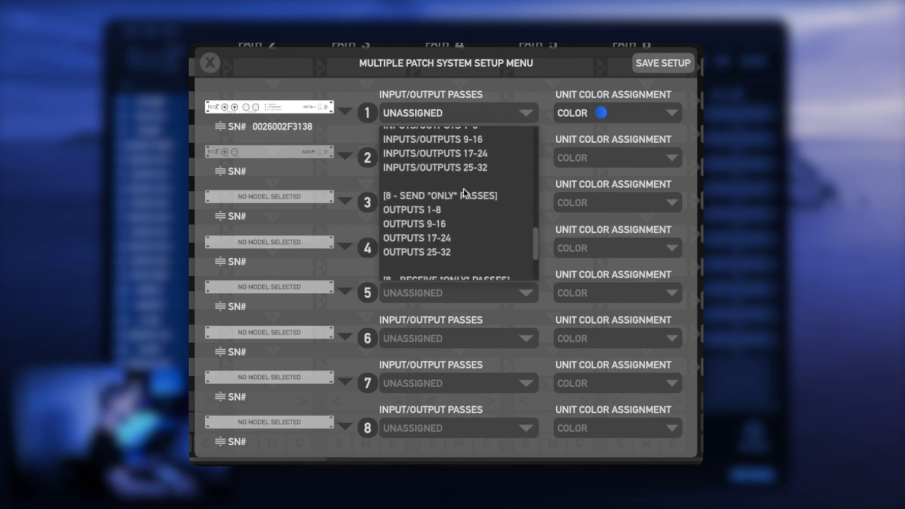
scroll("up", 3)
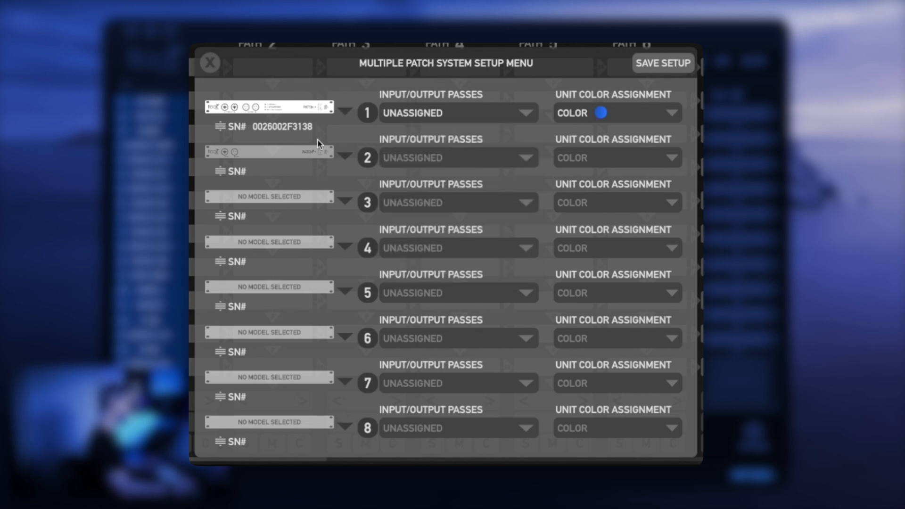
mouse_move(324, 145)
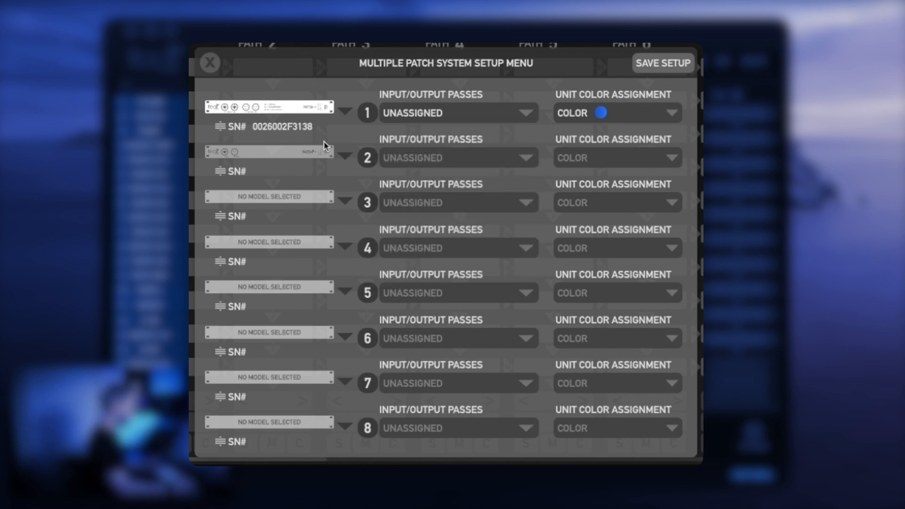
mouse_move(464, 119)
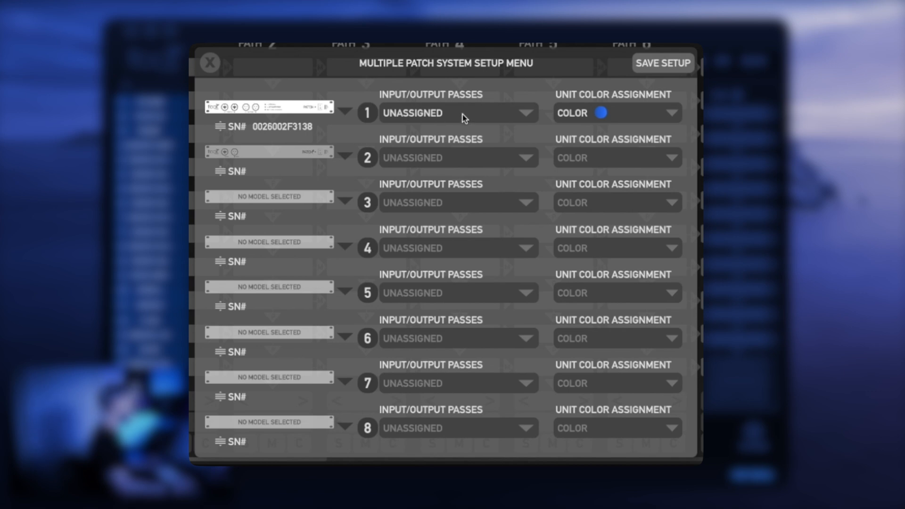
left_click(524, 113)
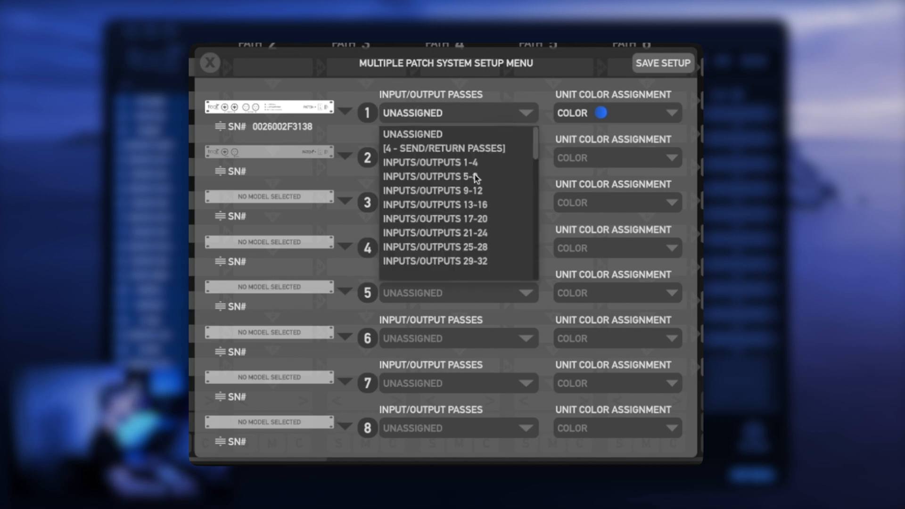
mouse_move(478, 180)
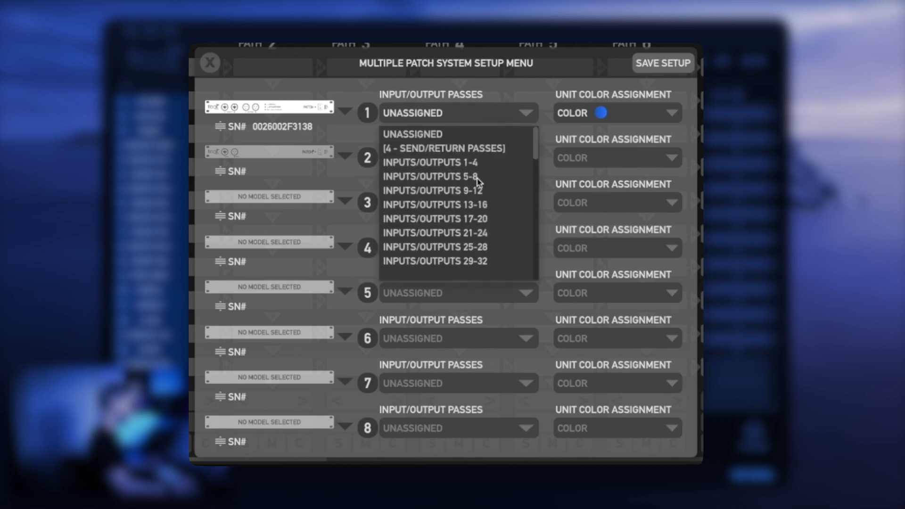
left_click(427, 162)
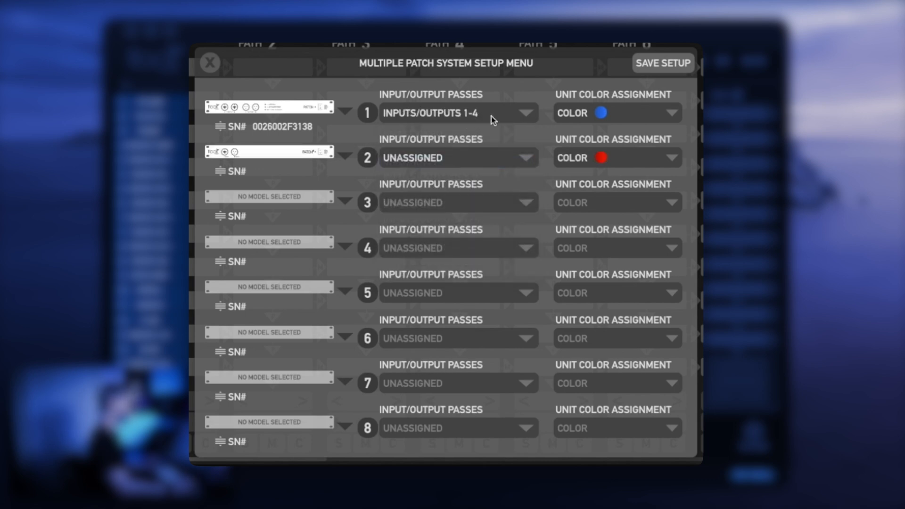
mouse_move(260, 161)
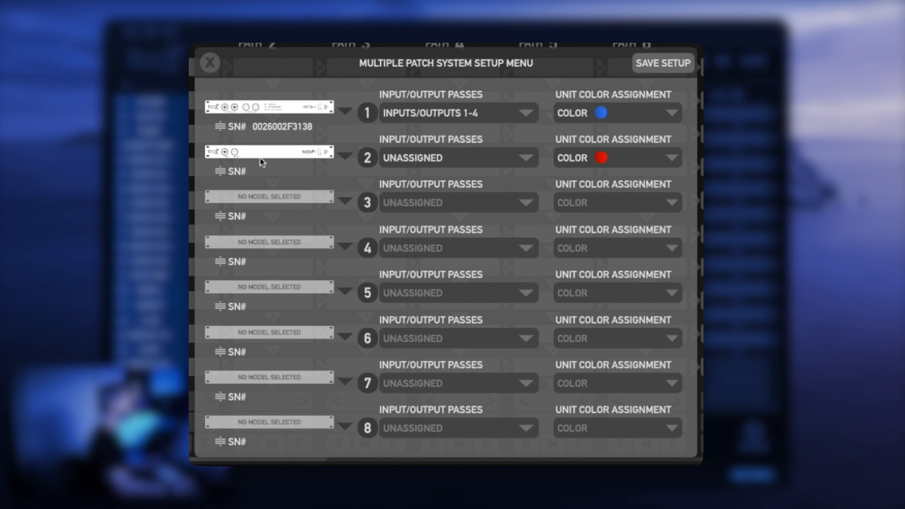
mouse_move(279, 159)
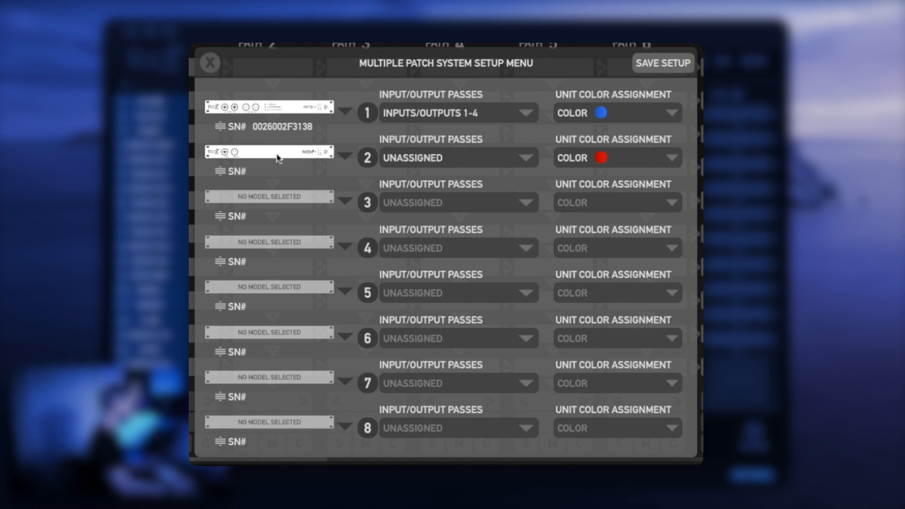
left_click(269, 150)
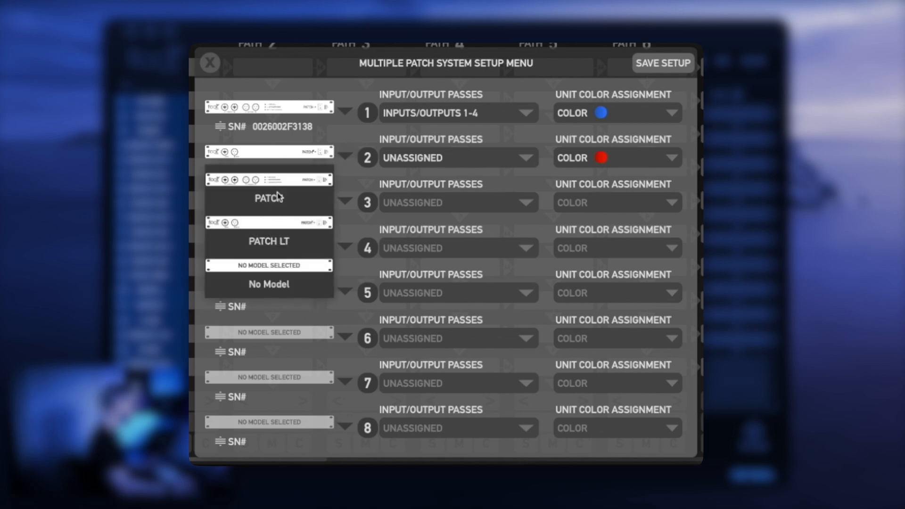
mouse_move(271, 272)
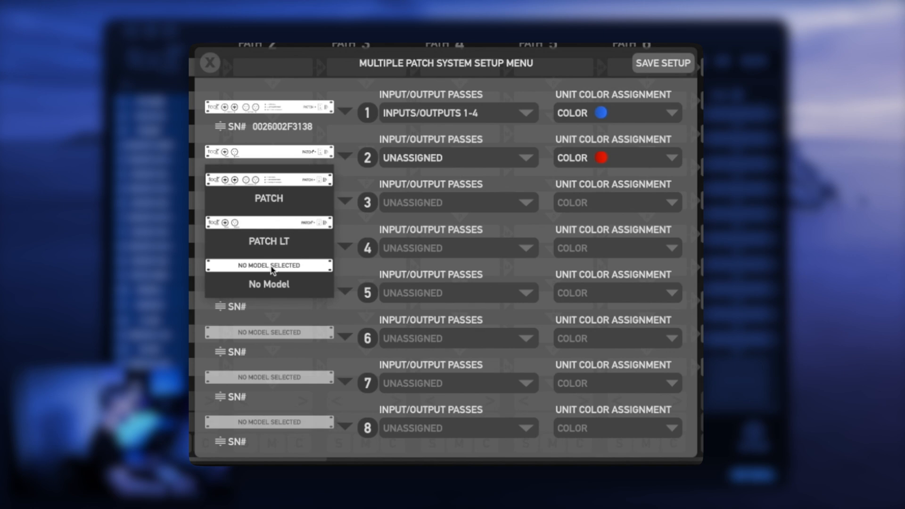
left_click(269, 265)
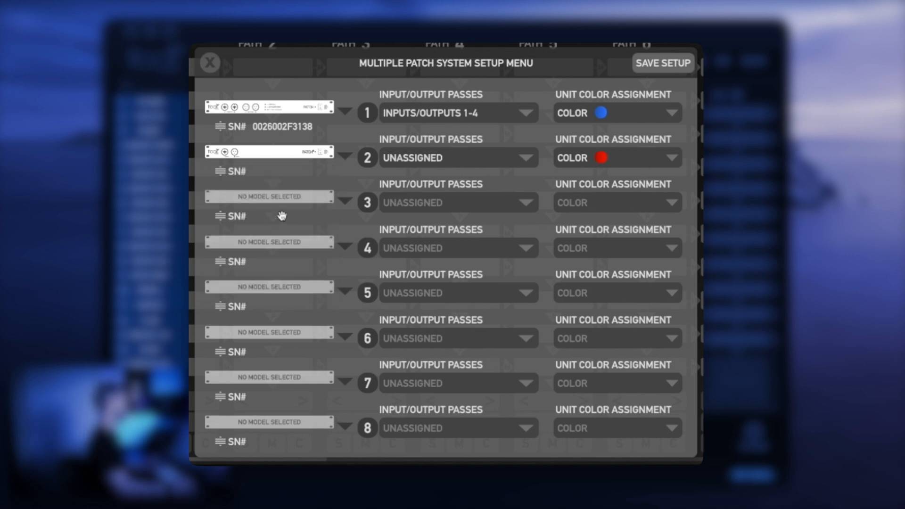
mouse_move(582, 104)
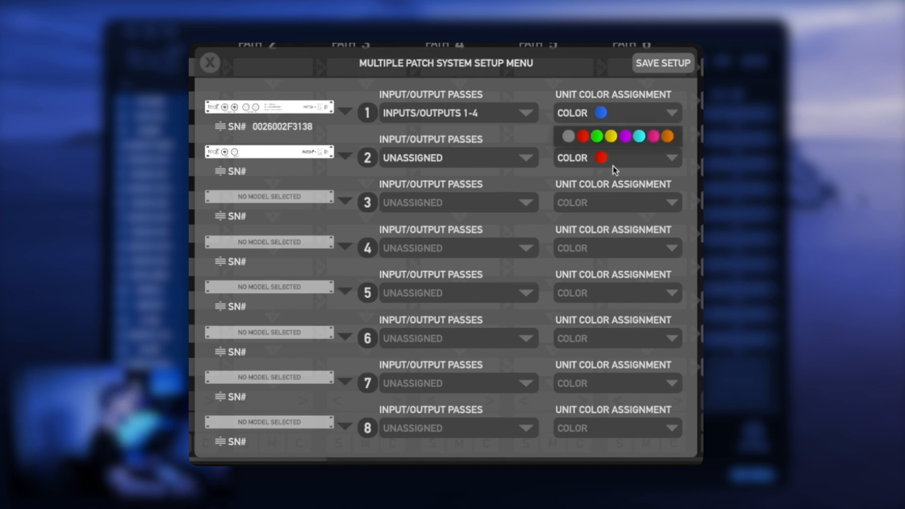
mouse_move(587, 137)
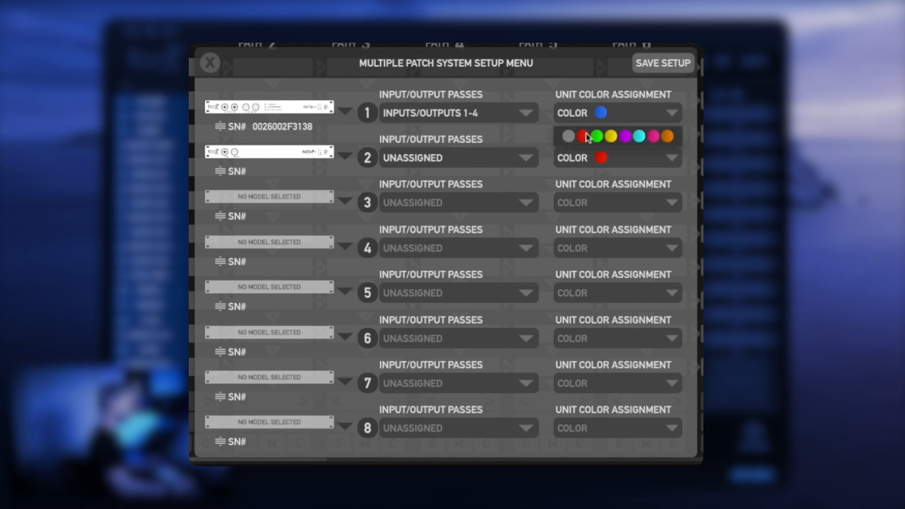
mouse_move(675, 143)
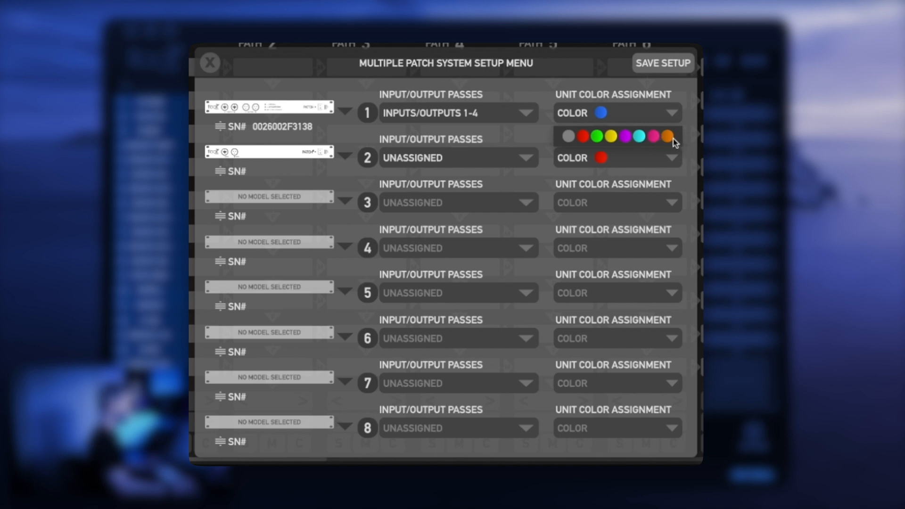
mouse_move(599, 89)
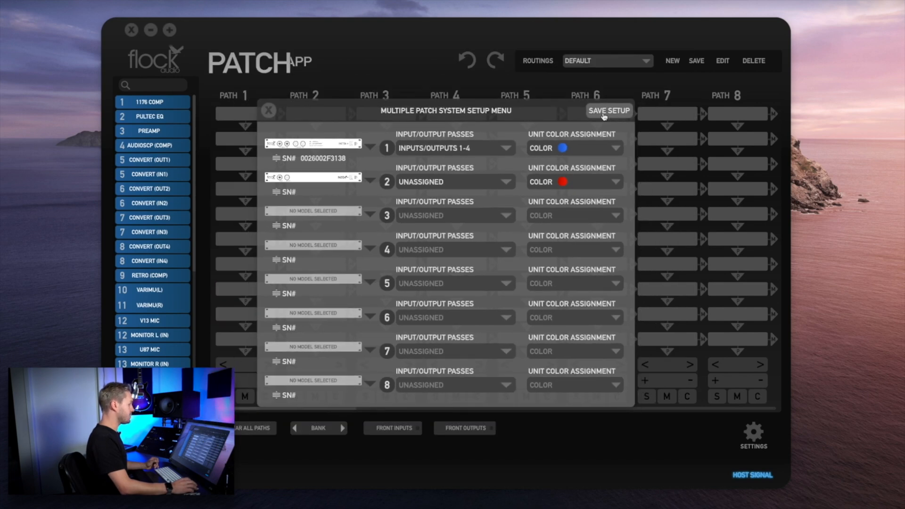
Save the setup and reveal the new red-outlined SEND and UNASSIGNED device entries
left_click(608, 110)
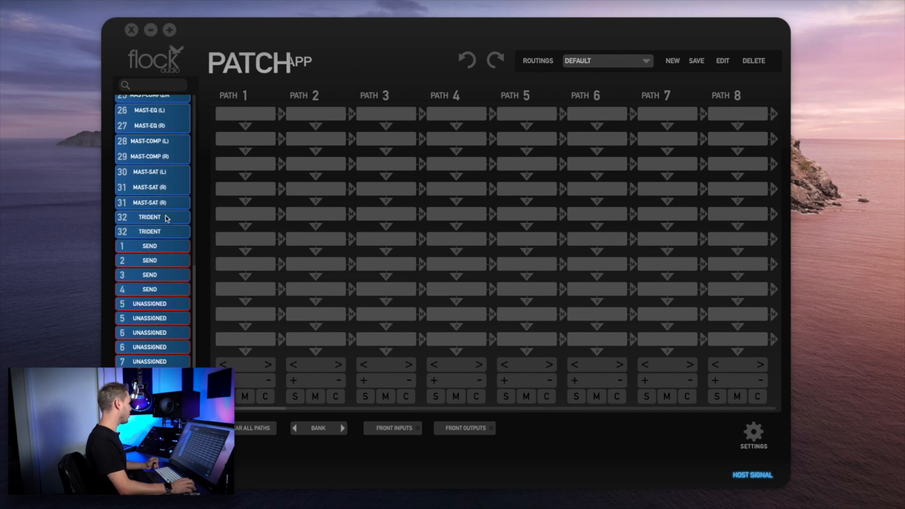
scroll("down", 3)
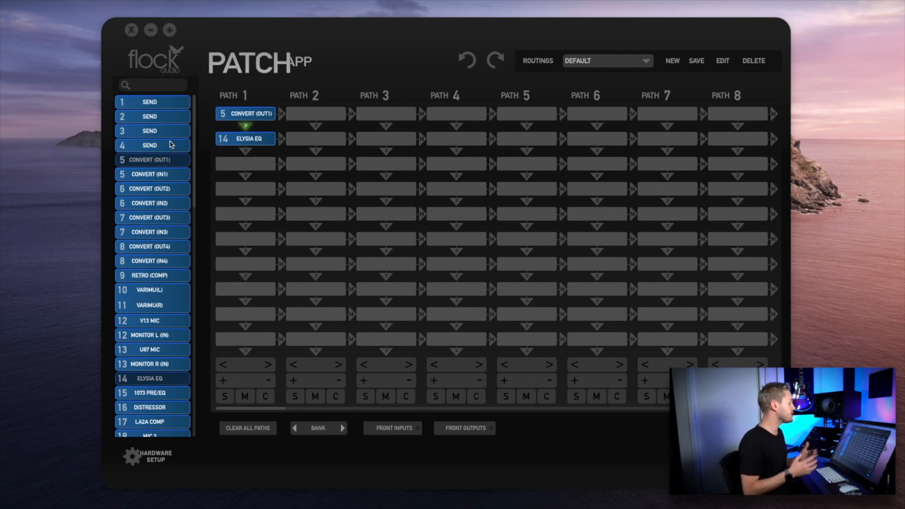
mouse_move(176, 107)
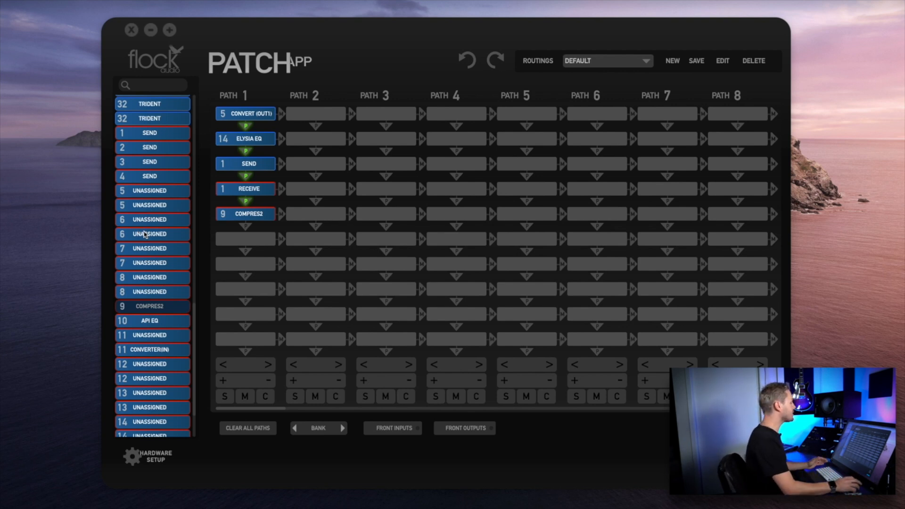
Scroll the sidebar while placing SEND 1, RECEIVE 1 and COMPRES2 after ELYSIA EQ on path 1
scroll("up", 3)
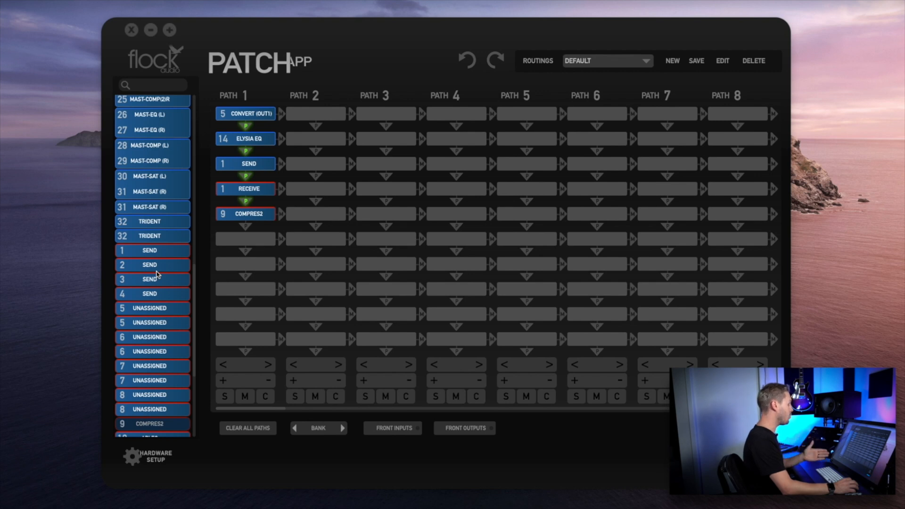
mouse_move(217, 314)
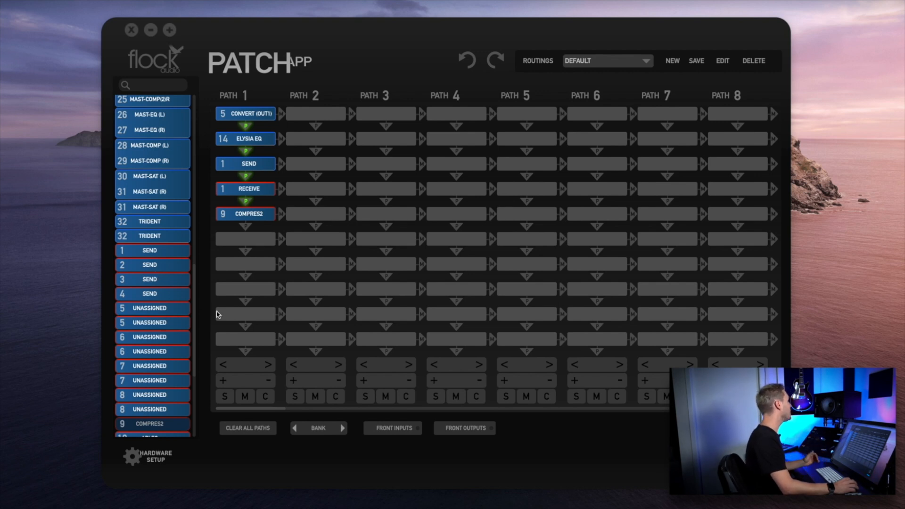